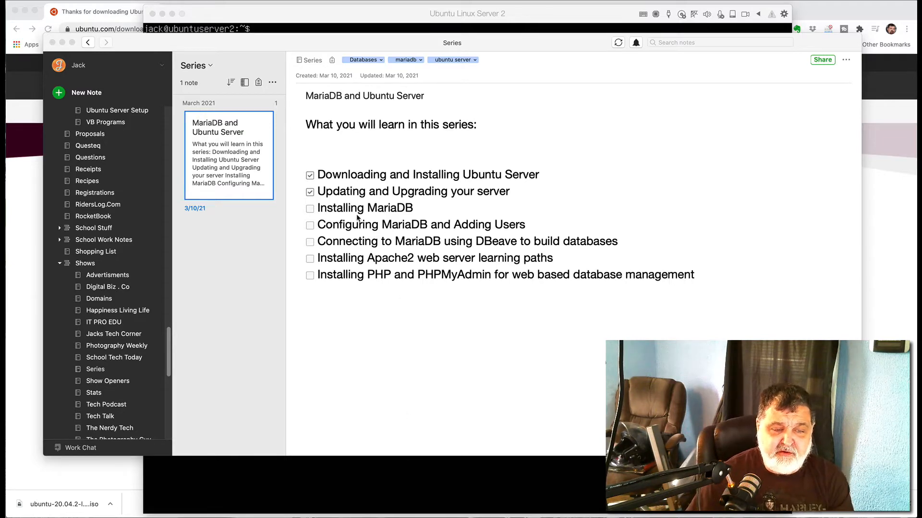
mouse_move(379, 216)
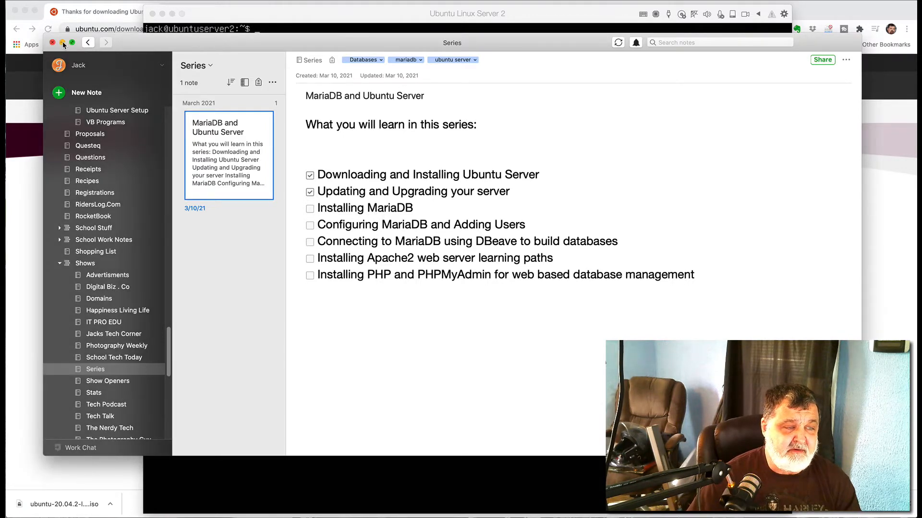
- Close the Evernote series note so the Ubuntu server terminal is visible
left_click(468, 12)
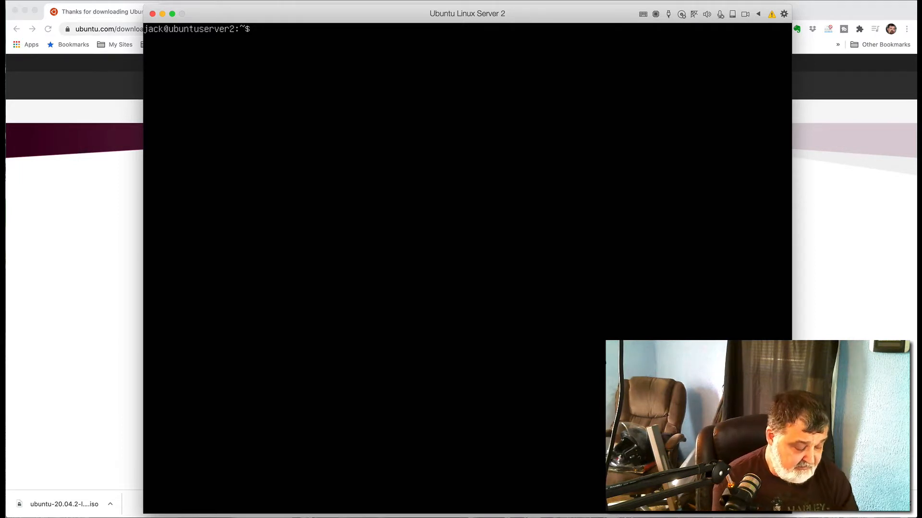
- Run sudo apt update to refresh the server's package lists
type("sudo")
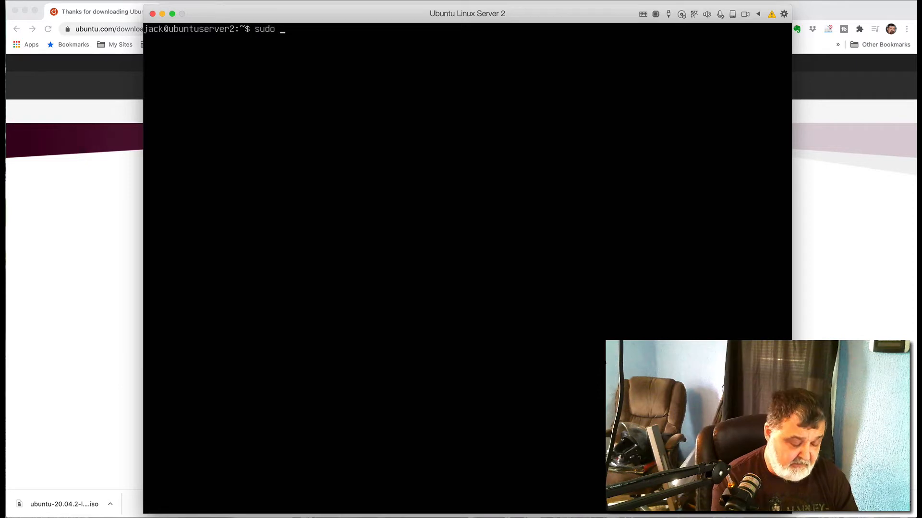
type("apt upd")
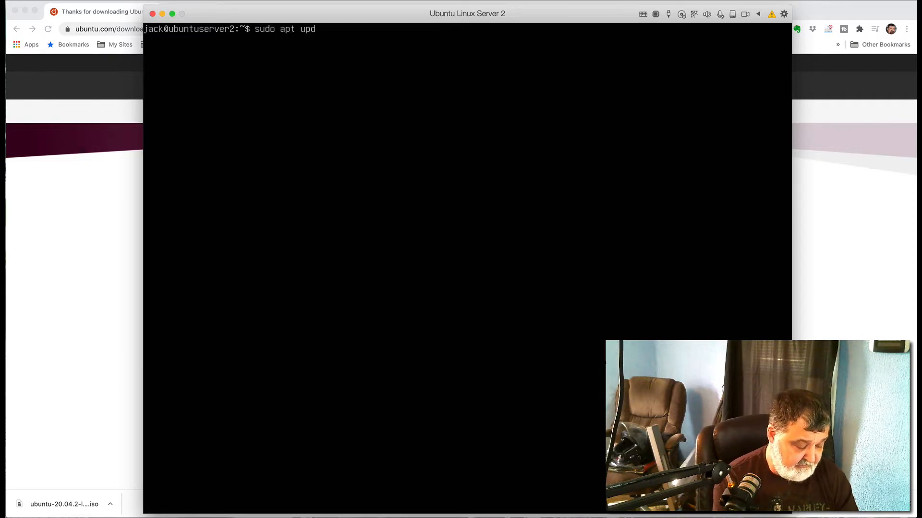
key("Return")
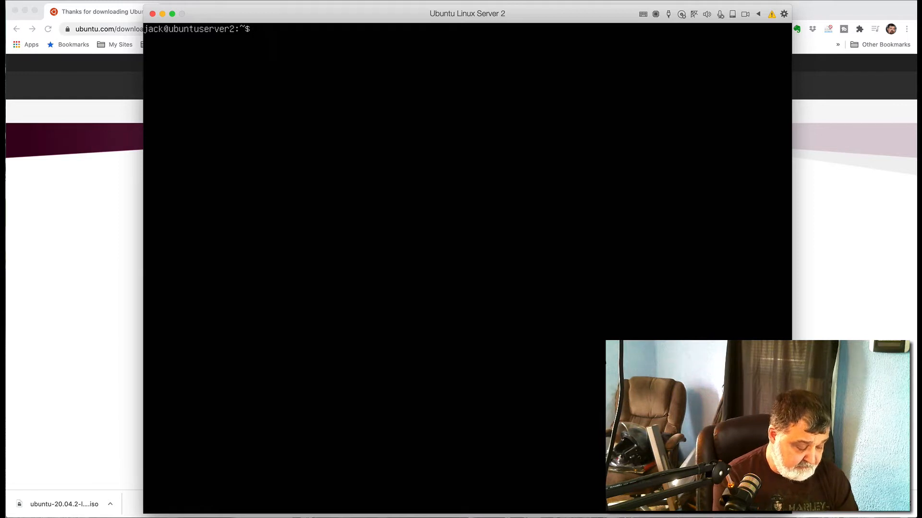
- Install mariadb-server with sudo apt, confirm with y, then clear the terminal
type("sudo")
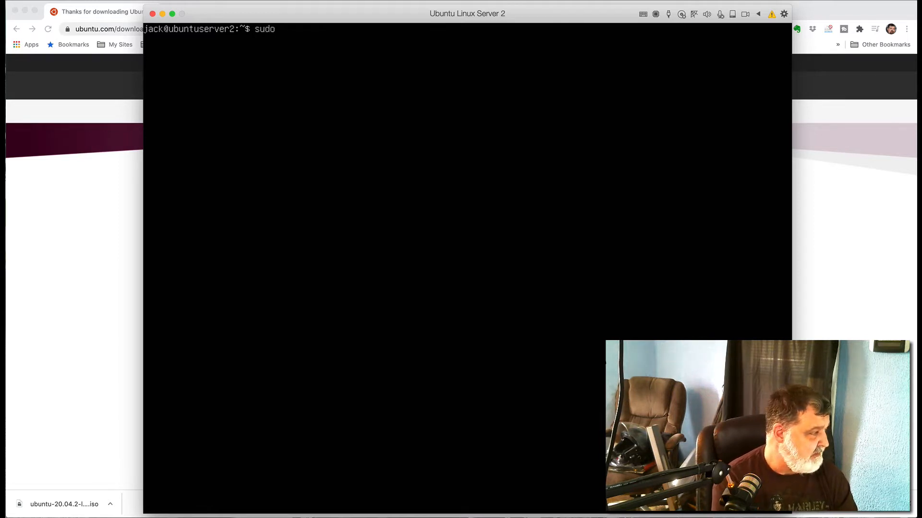
type("apt install")
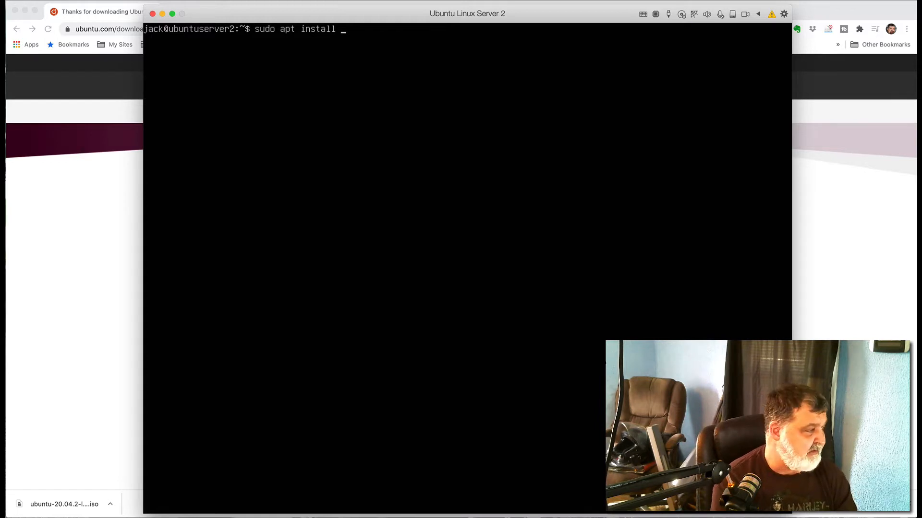
type("m")
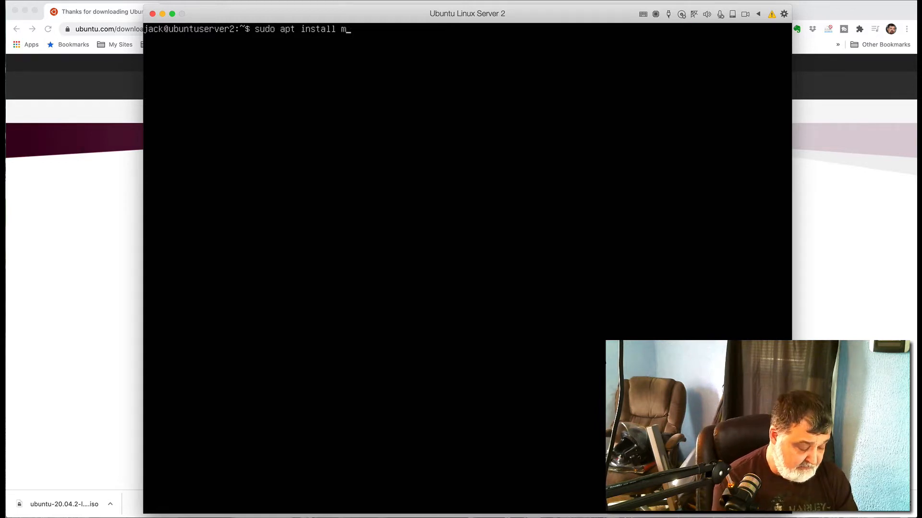
type("aria")
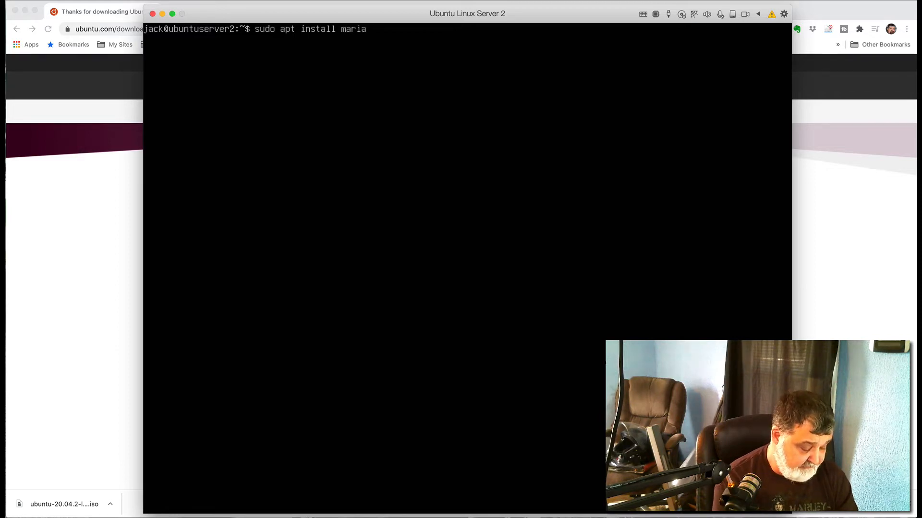
type("db-serve")
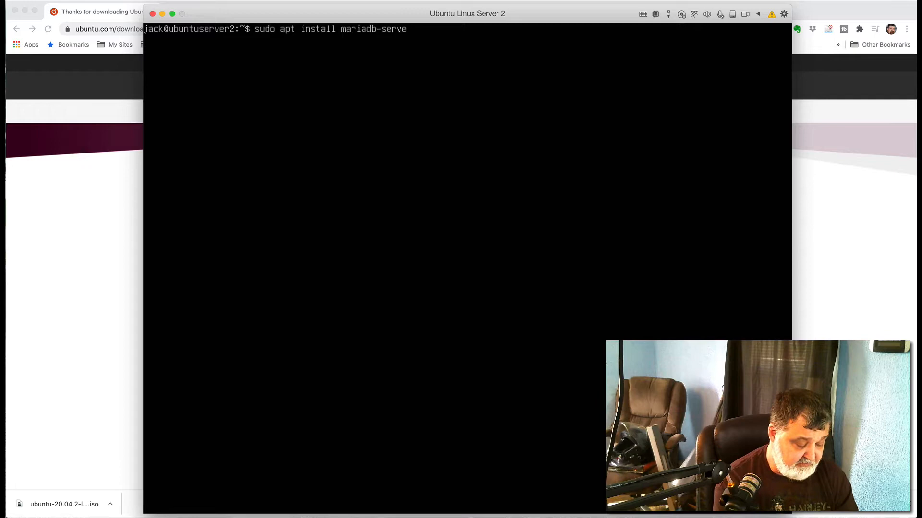
type("r")
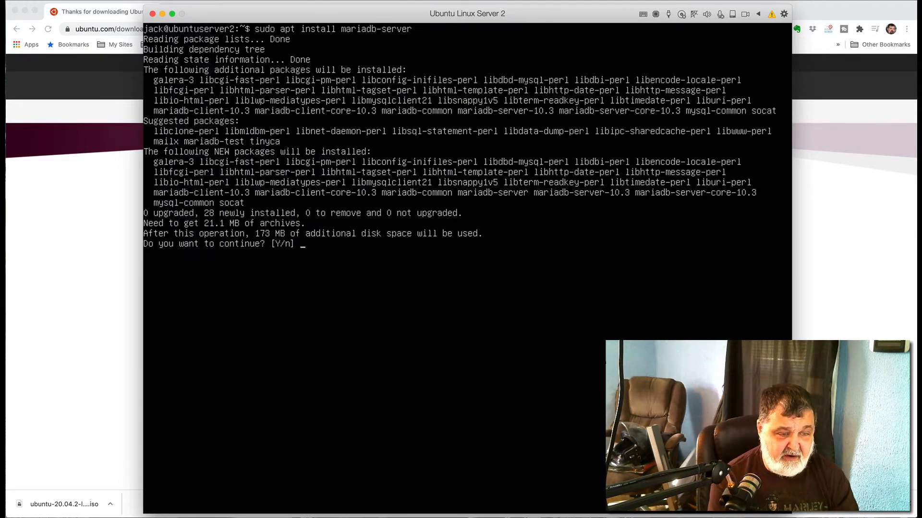
type("y")
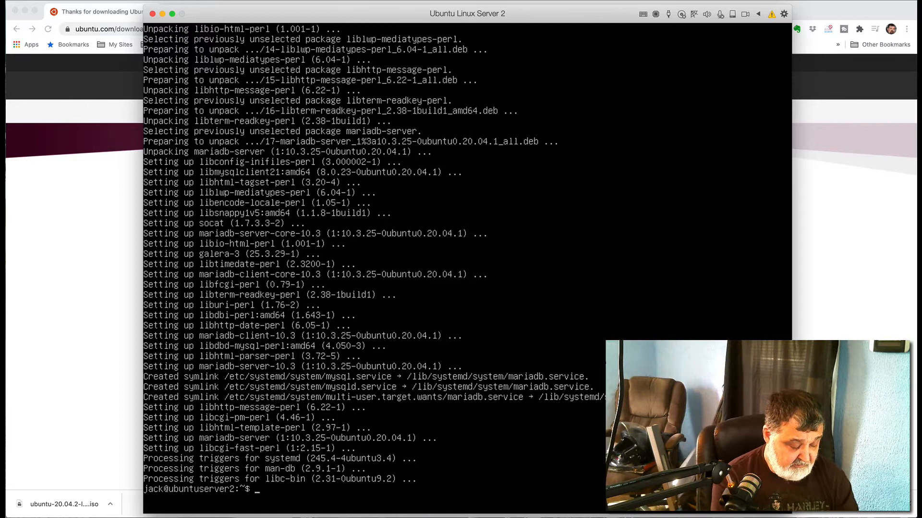
type("clear")
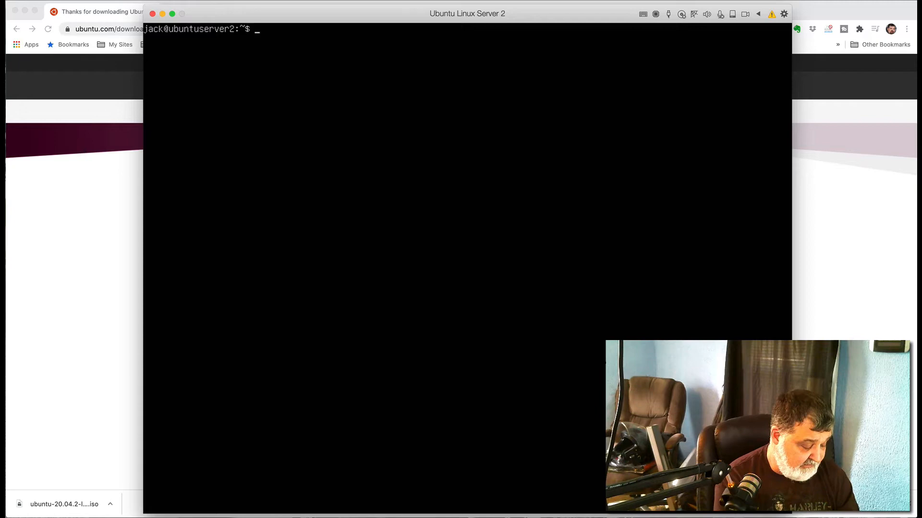
- Run sudo mysql_secure_installation and accept the blank current root password
type("sudo")
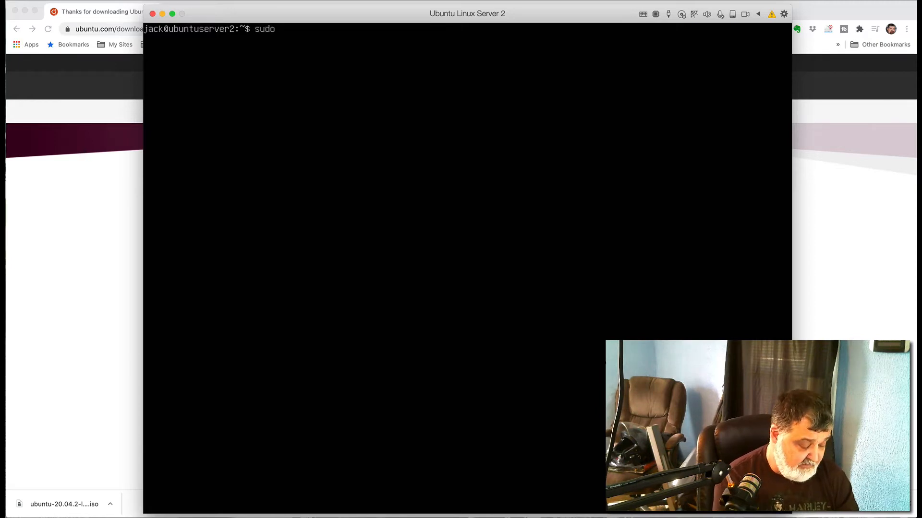
type("mysql")
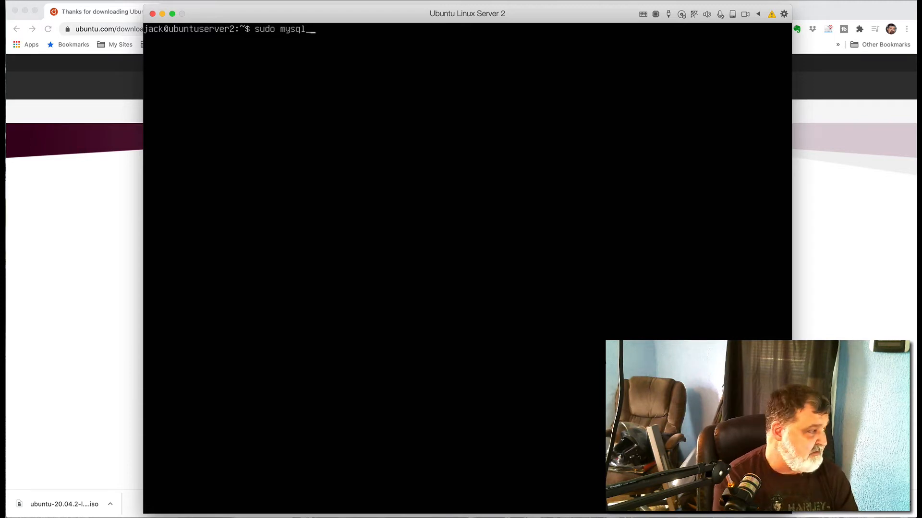
type("_secur")
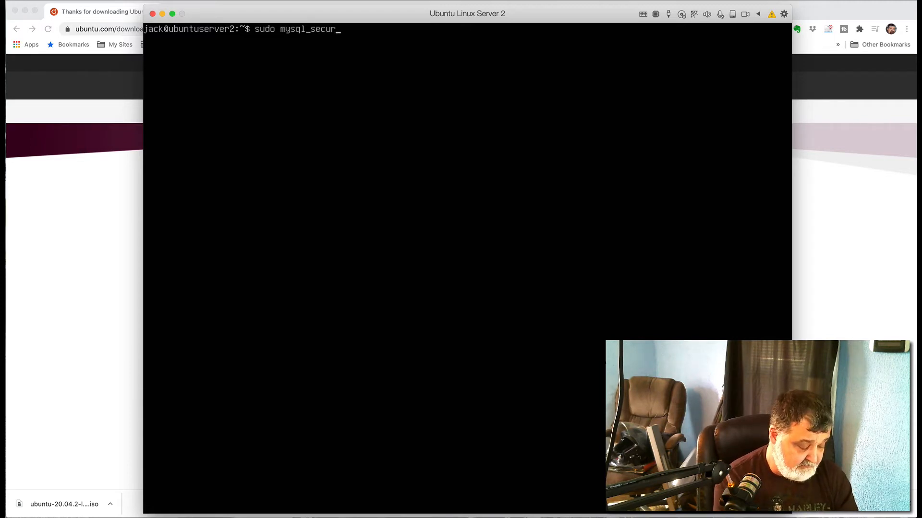
type("e_")
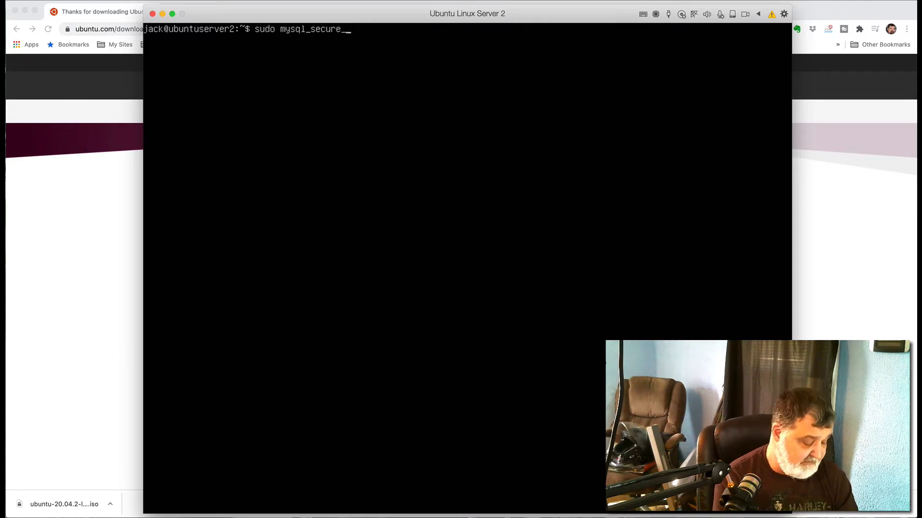
type("install")
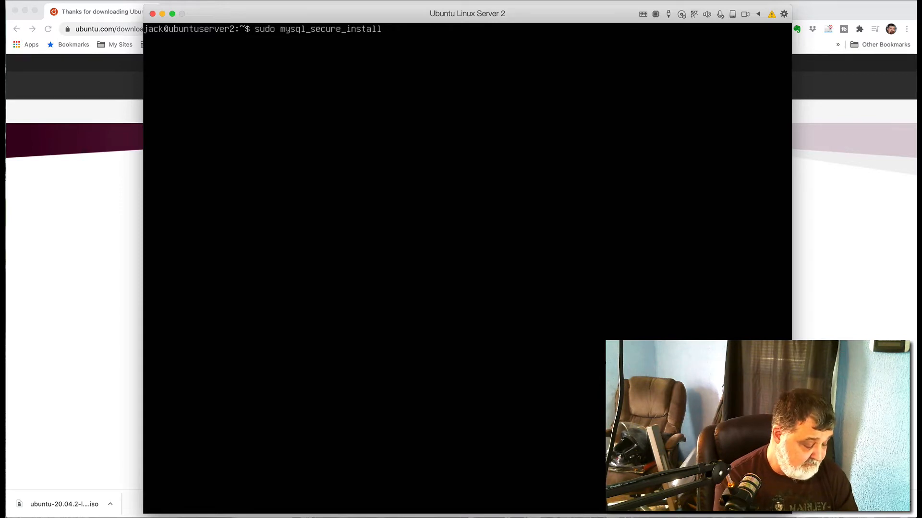
type("ation")
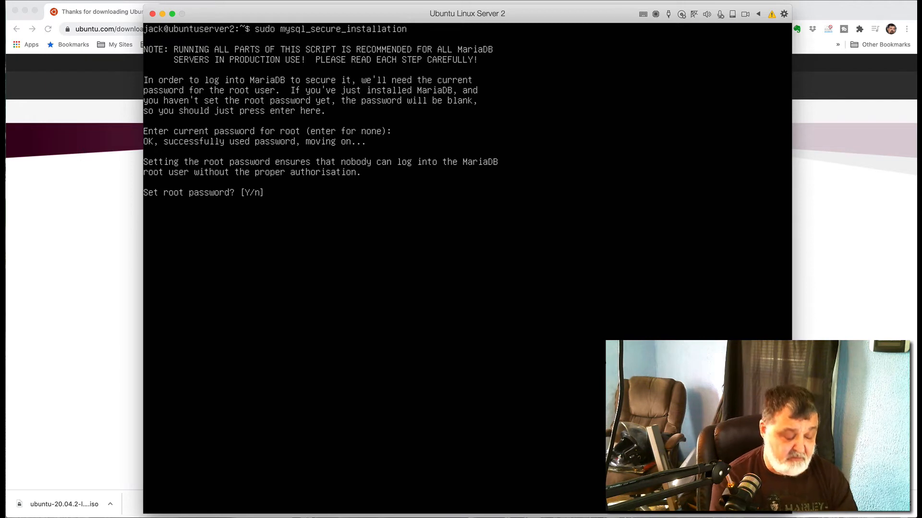
- Answer n to root password, anonymous users, remote root and test database, y to reload privileges
type("n")
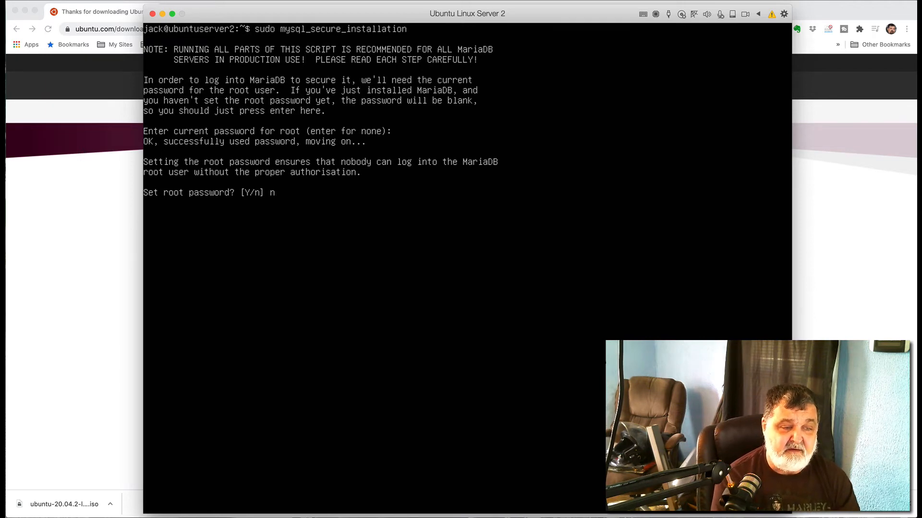
key("enter")
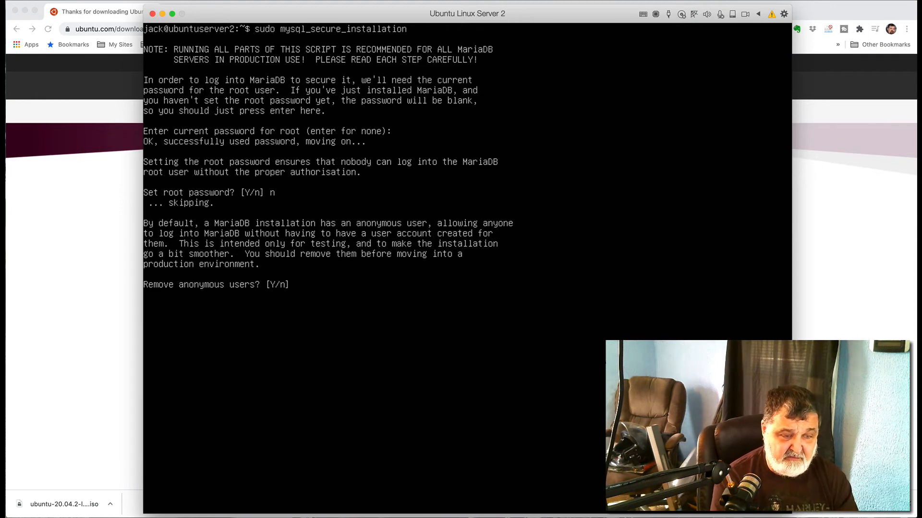
type("n")
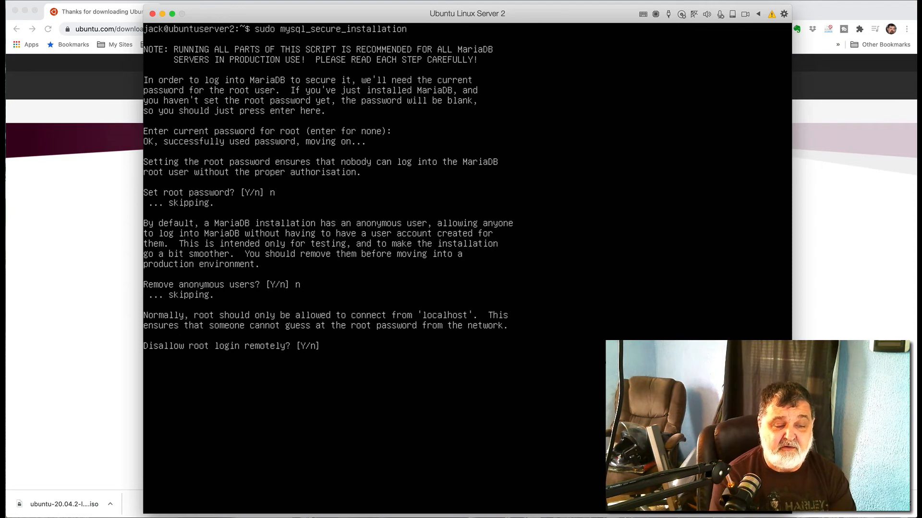
type("n")
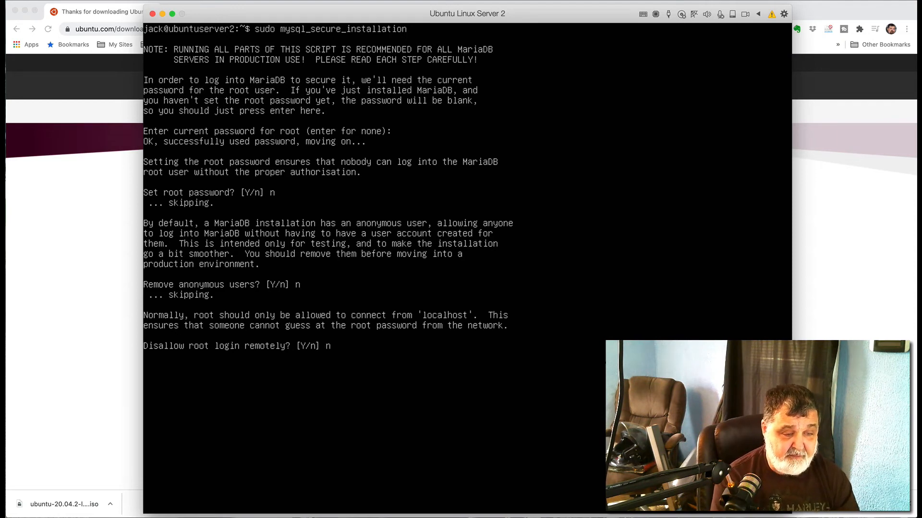
key("enter")
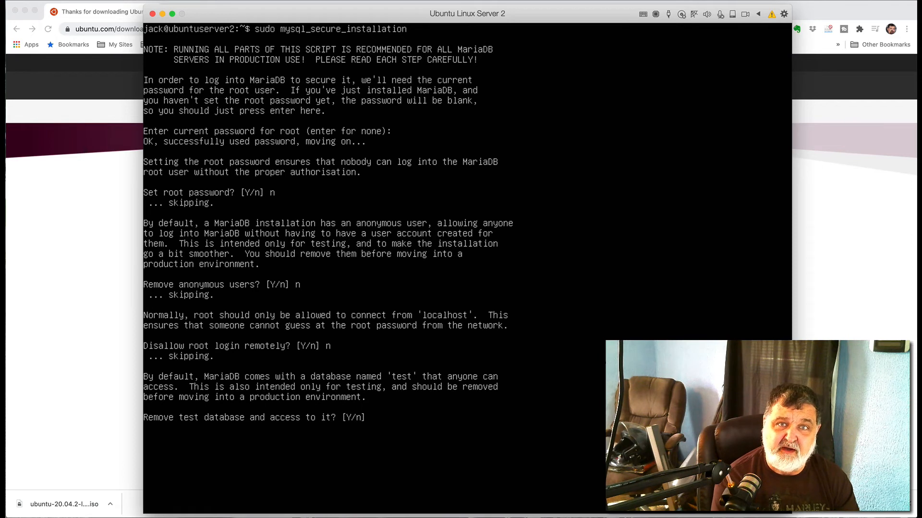
type("n")
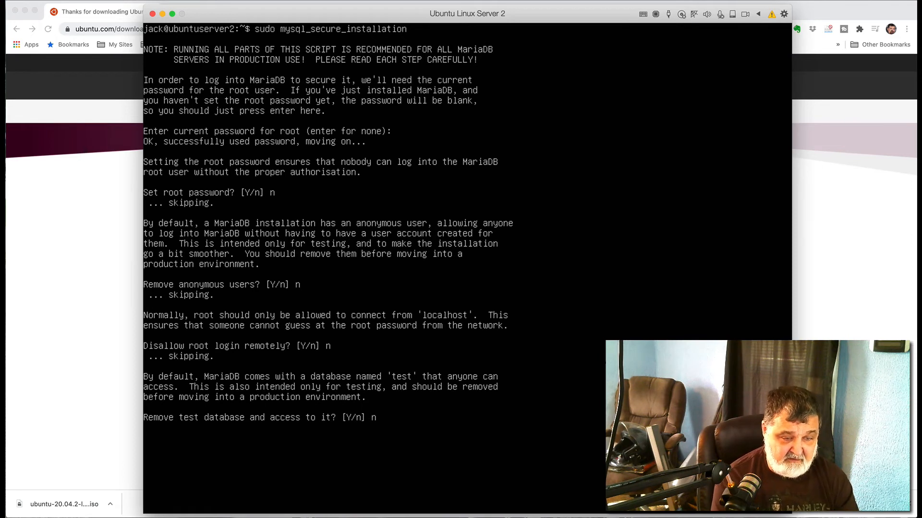
type("n")
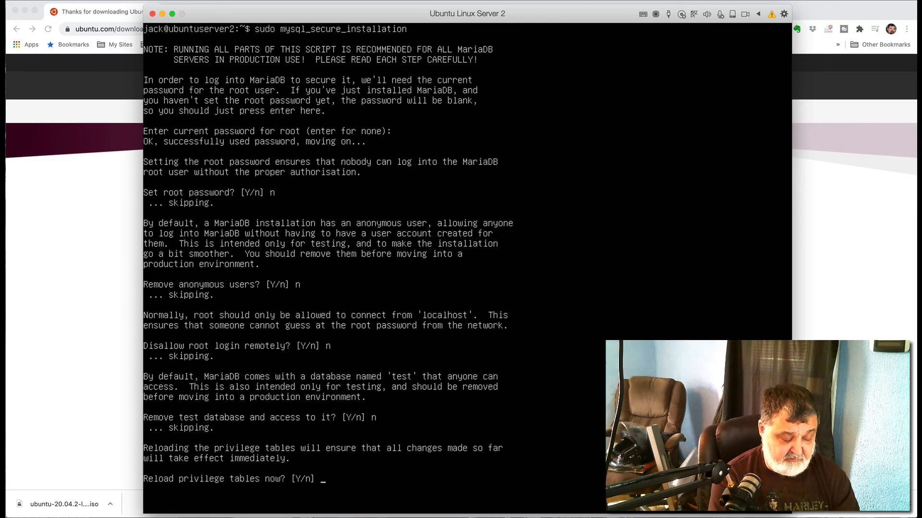
type("y")
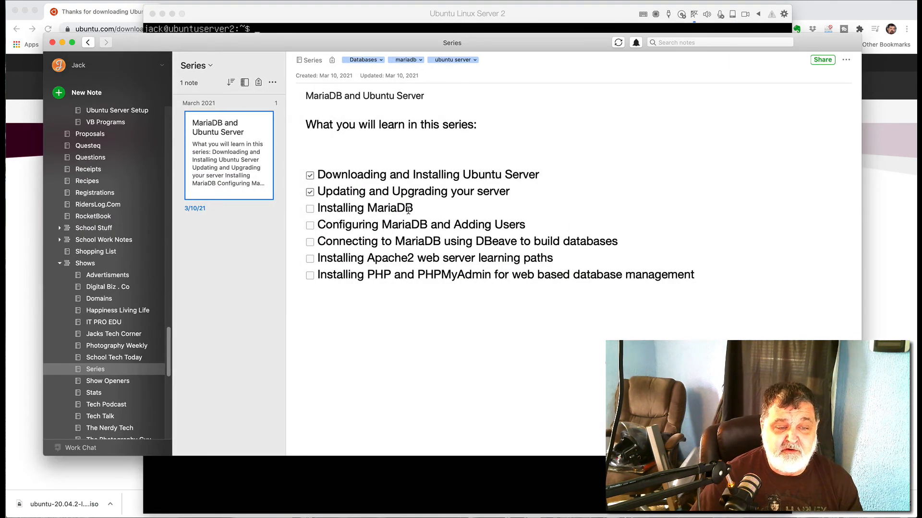
- Check off 'Installing MariaDB' in the series checklist and place the cursor on the next line
left_click(310, 208)
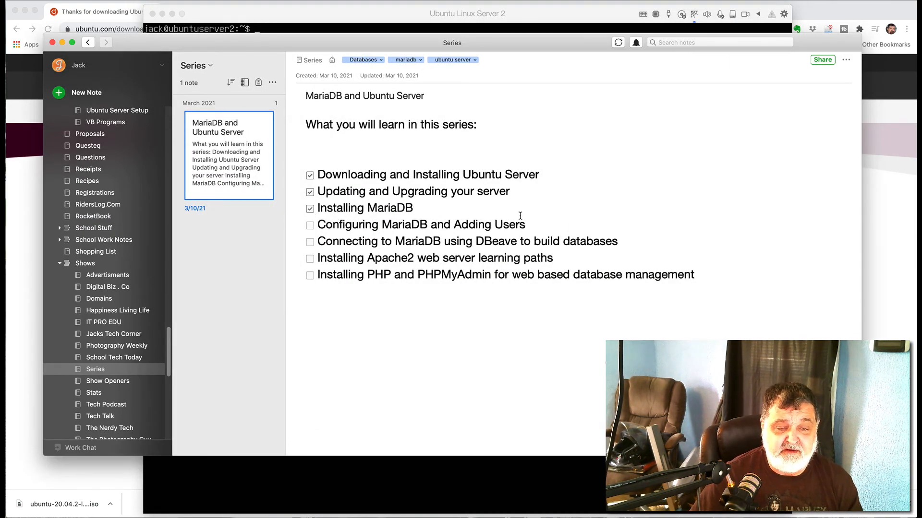
left_click(526, 224)
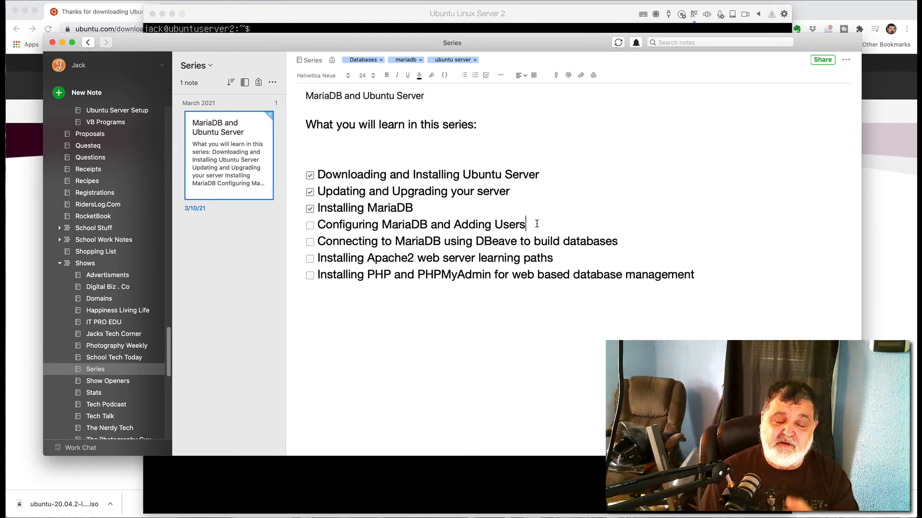